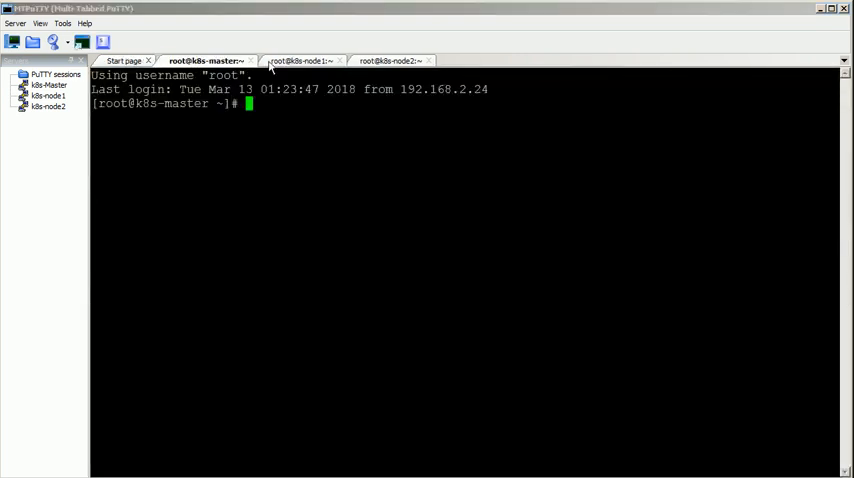
Step: Check the k8s-node1 and k8s-node2 sessions, then return to k8s-master with a cleared screen
click(295, 60)
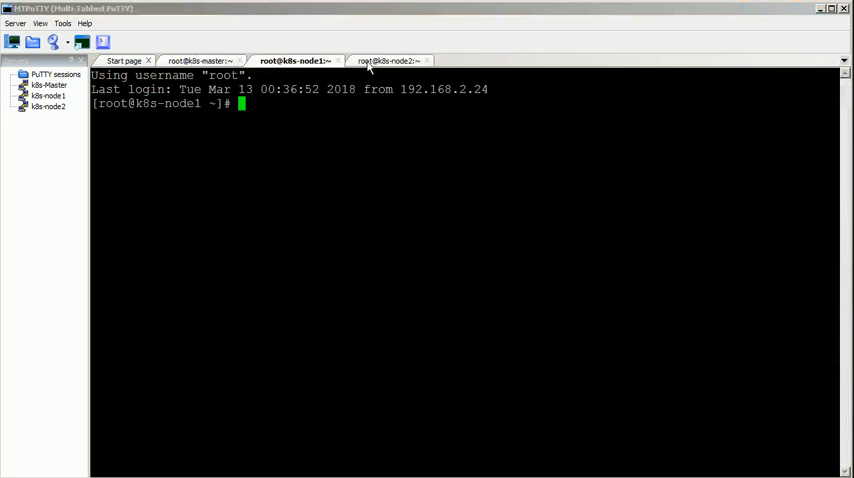
click(387, 61)
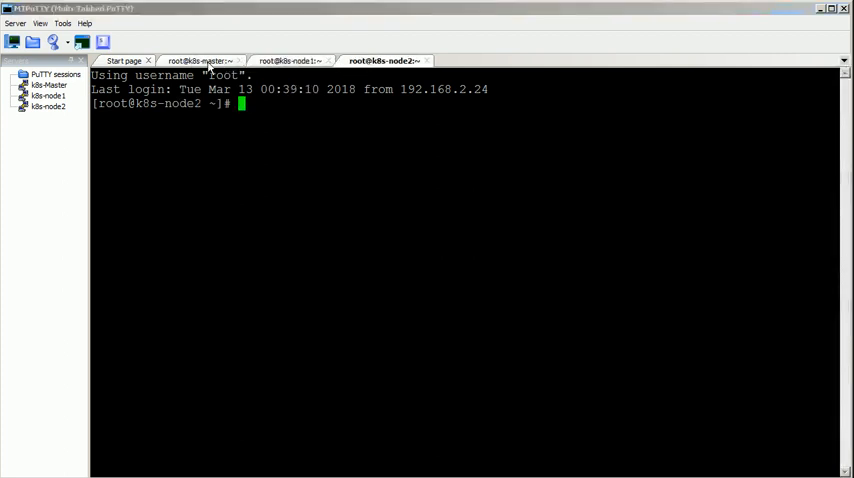
click(200, 61)
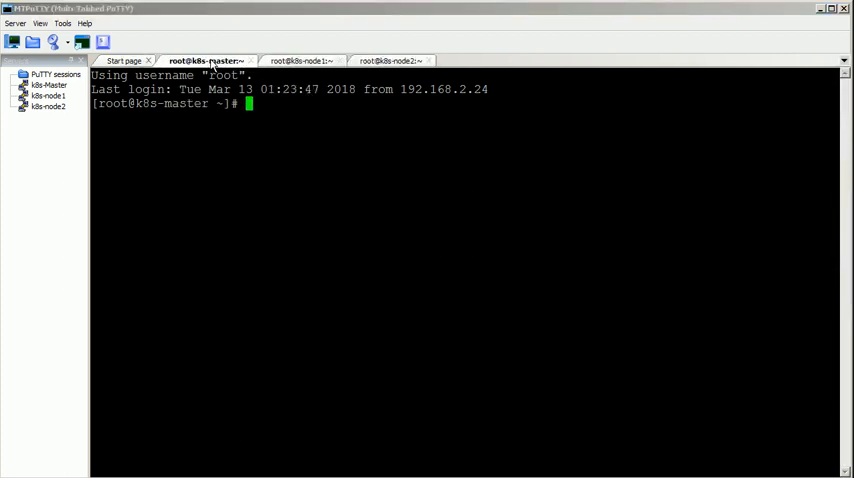
key(Return)
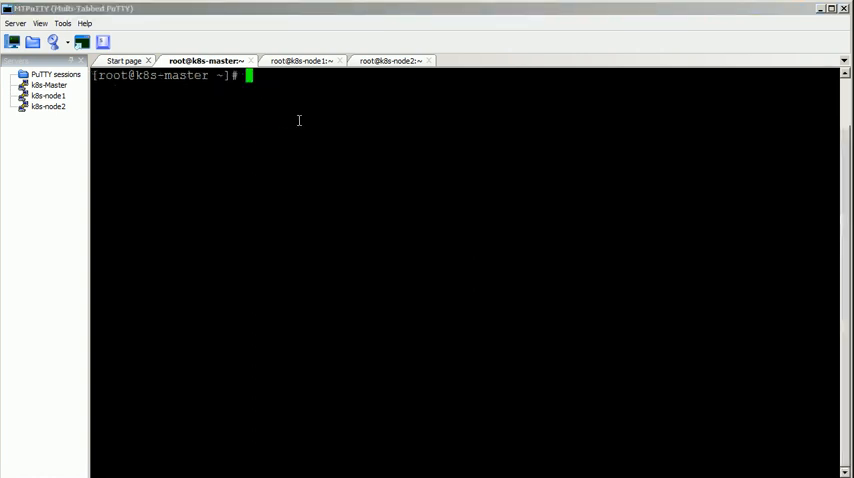
Step: List the cluster nodes, then write pod.yml defining hello-pod running nginx:latest in vi
text(kubectl get nodes)
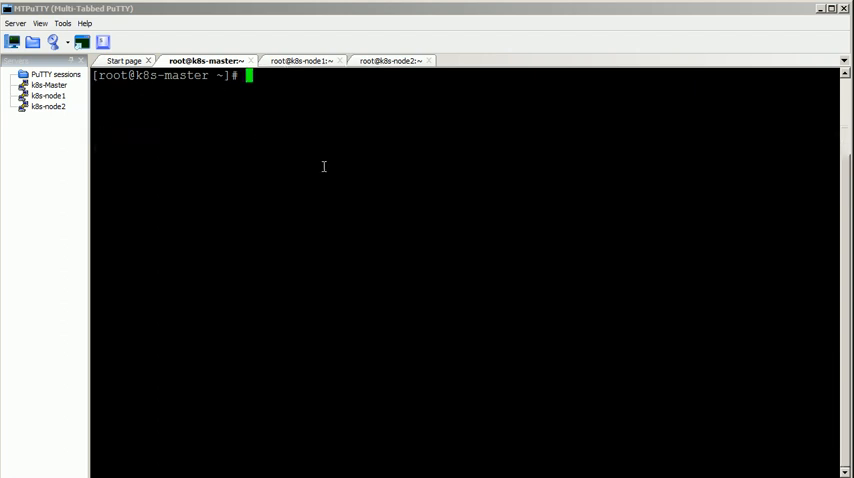
text(vi p)
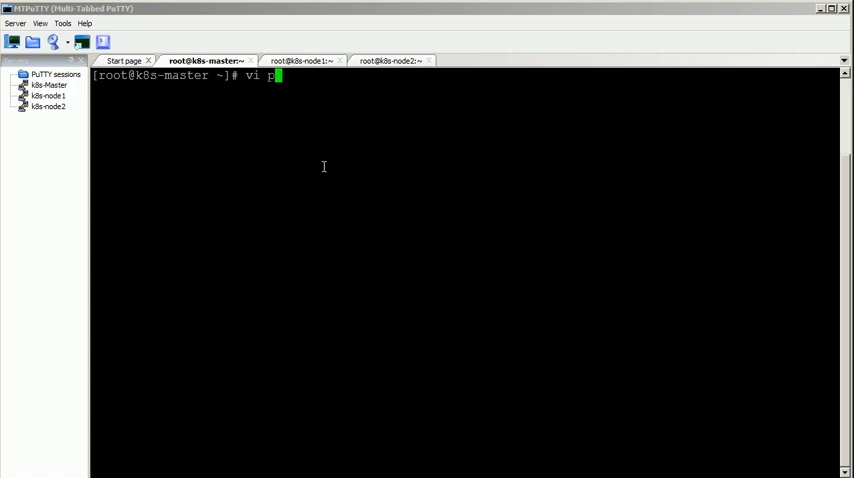
text(od.y)
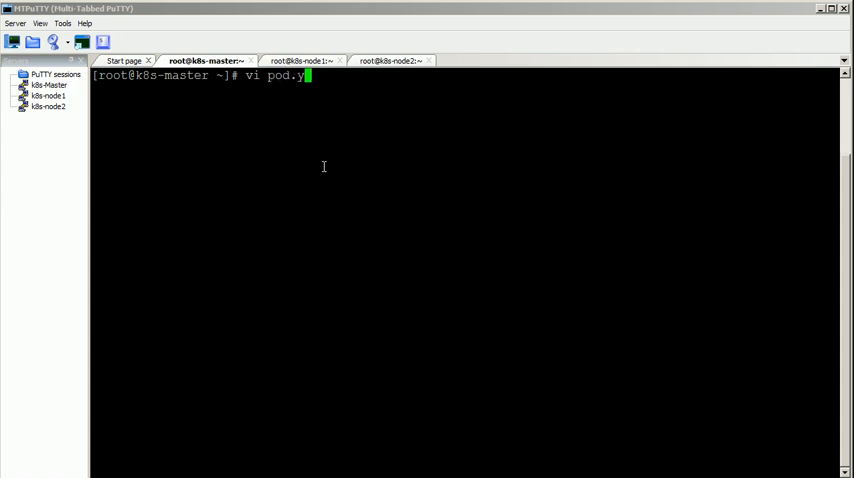
text(ml)
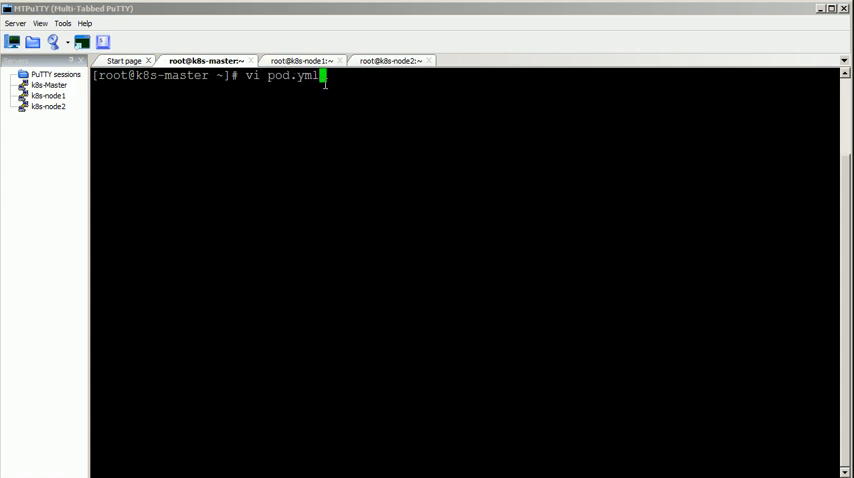
key(Return)
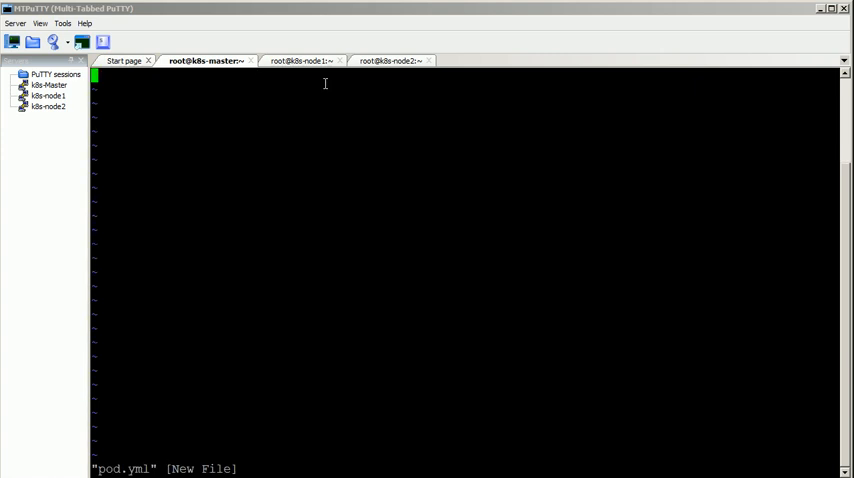
key(i)
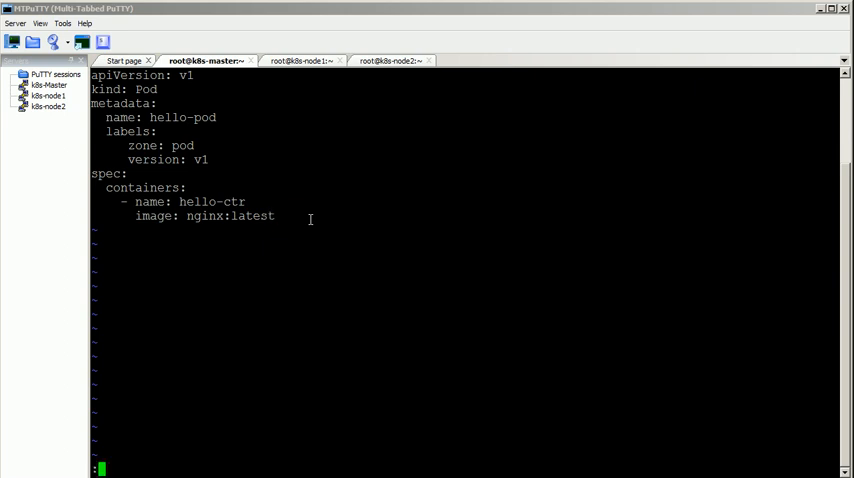
text(wq)
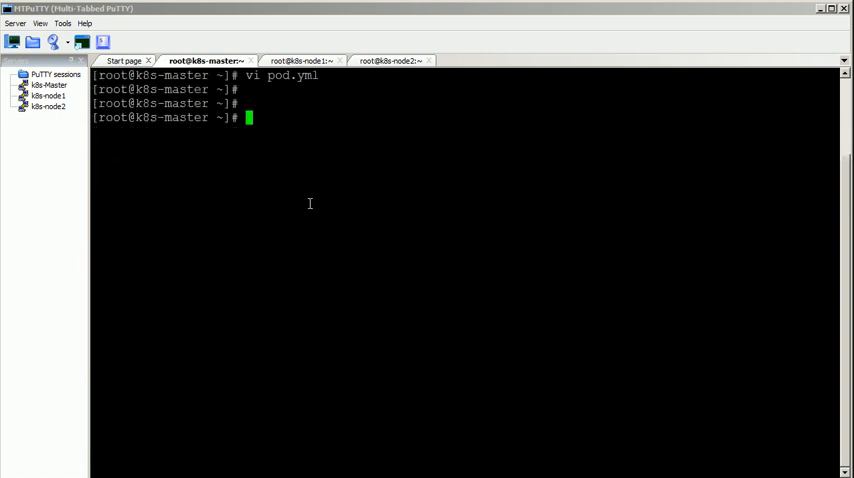
Step: Run 'kubectl create -f pod.yml' to create hello-pod
text(kubec)
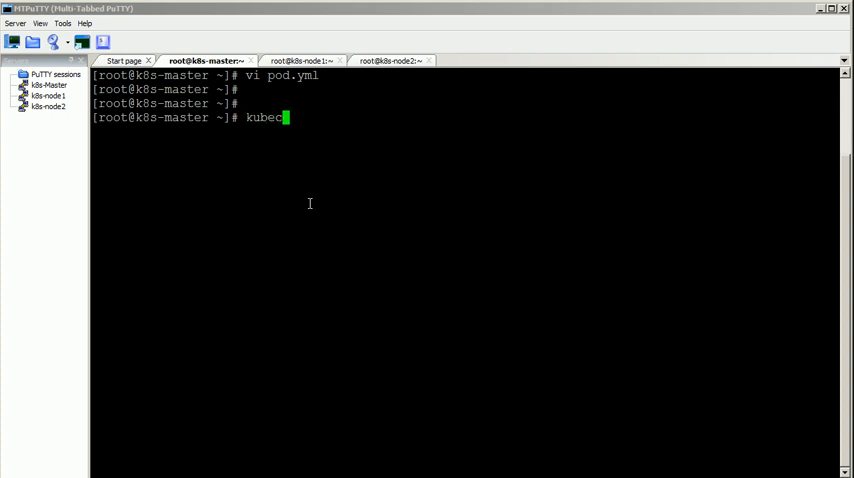
text(tl create)
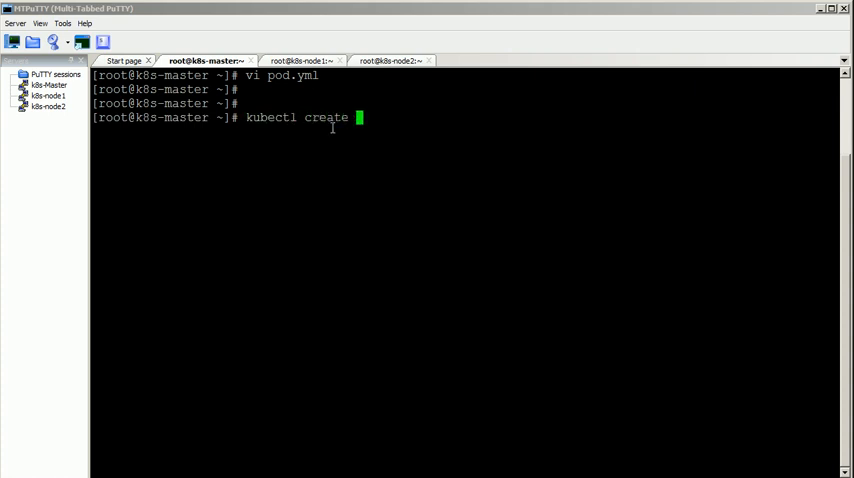
text(-f)
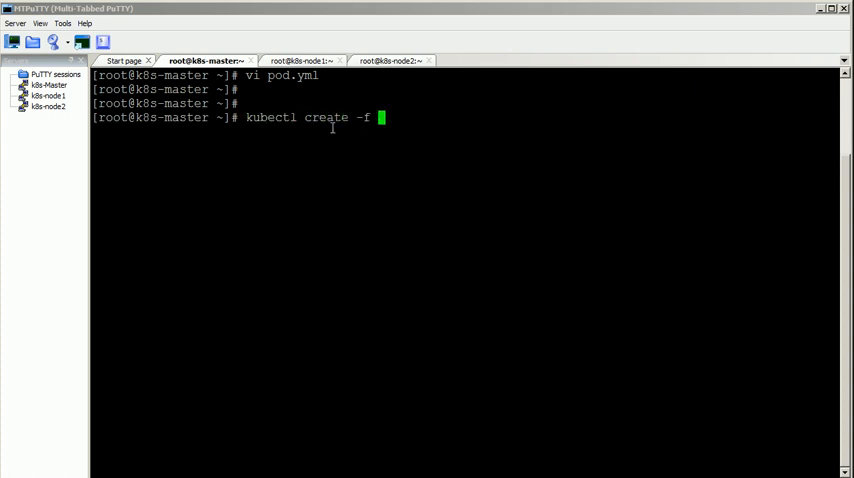
text(pod.yml)
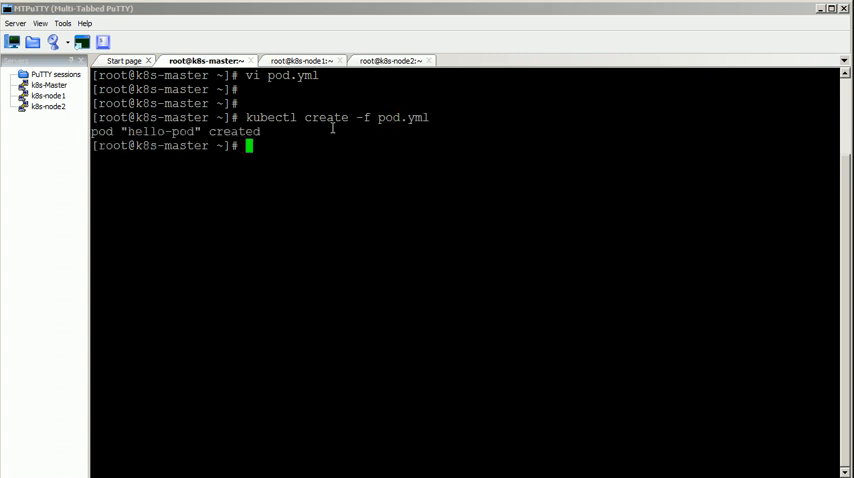
mouse_move(342, 150)
text(kubectl get)
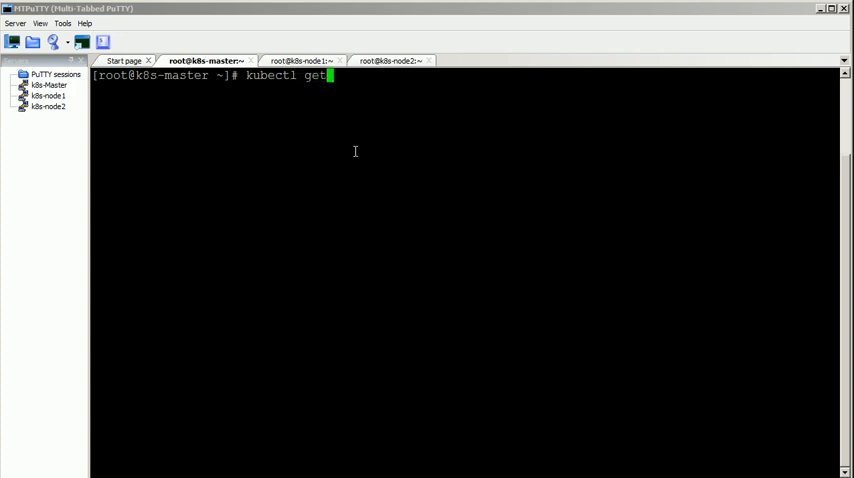
Step: List the pods and show the 'kubectl describe pods hello-pod' output
text(pods)
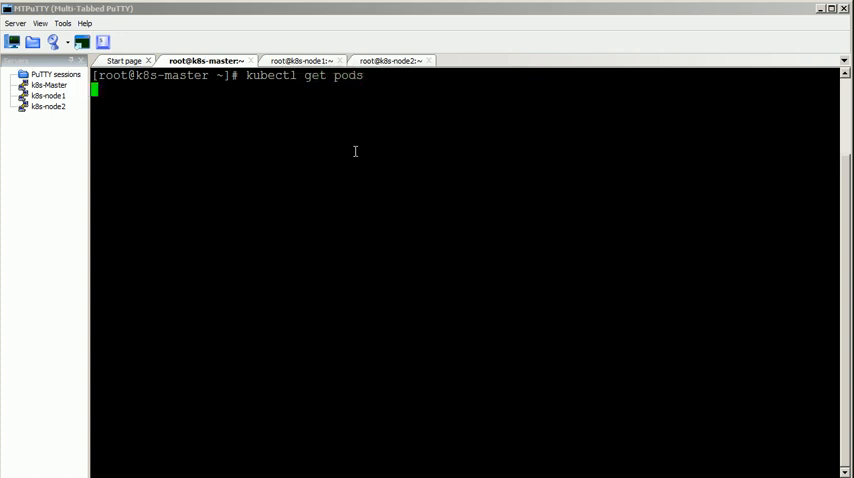
key(Return)
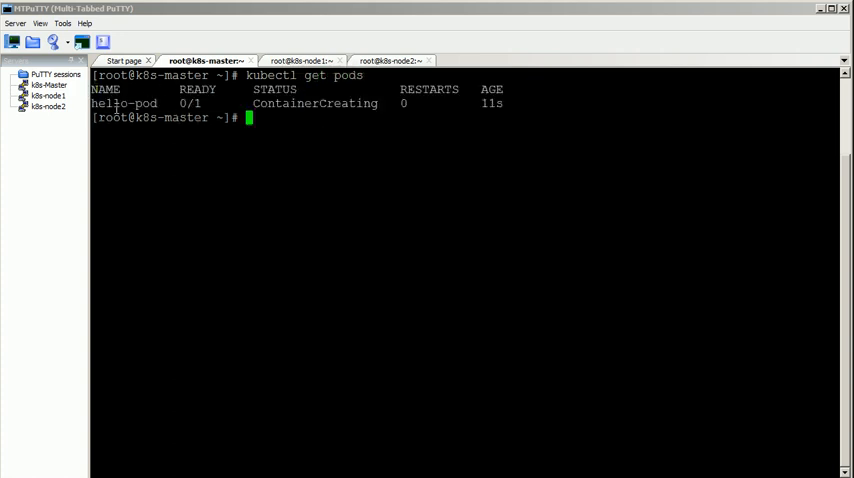
text(k8s-master ~]# k)
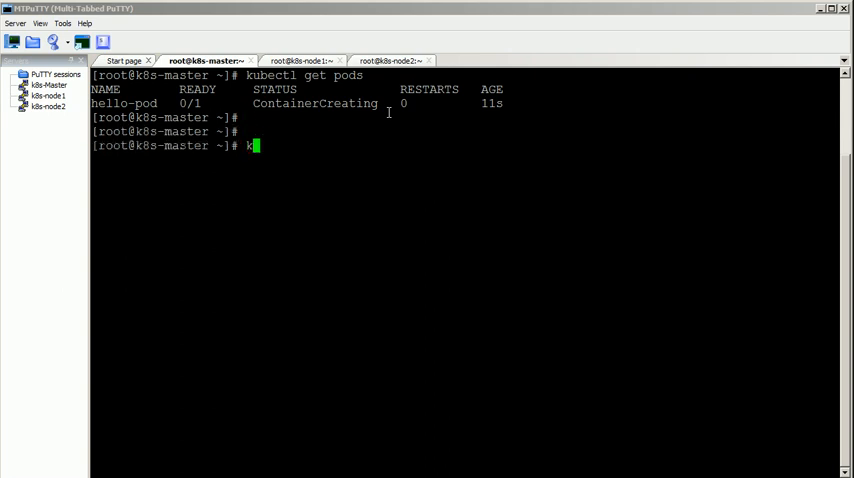
text(ubectl)
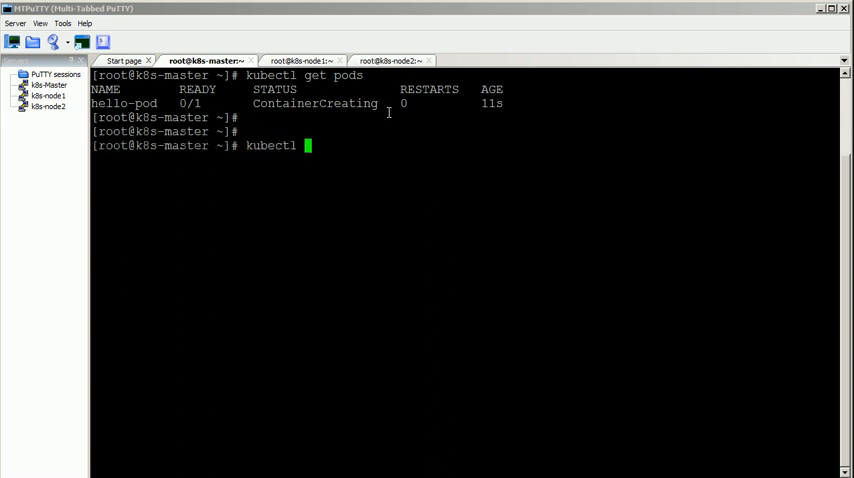
text(describe p)
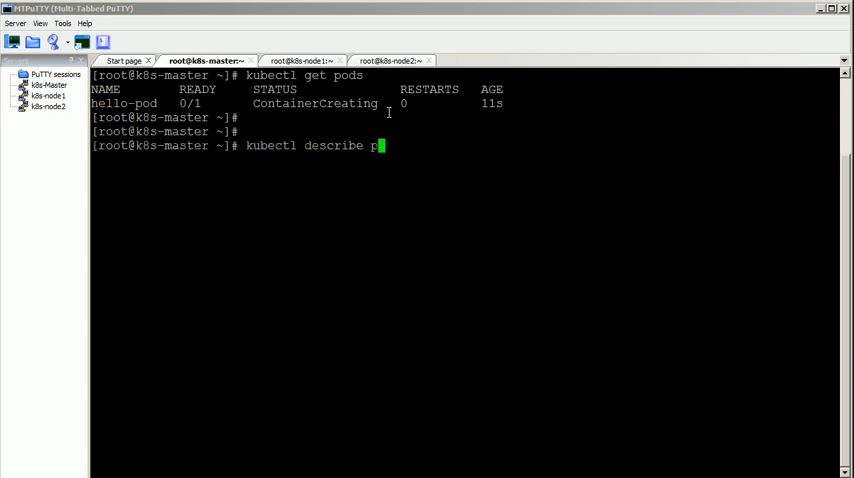
text(ods)
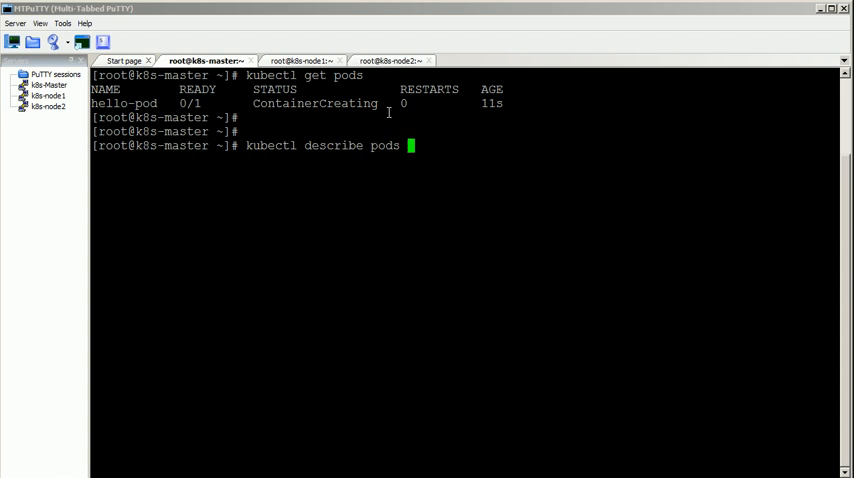
text(hello-pod)
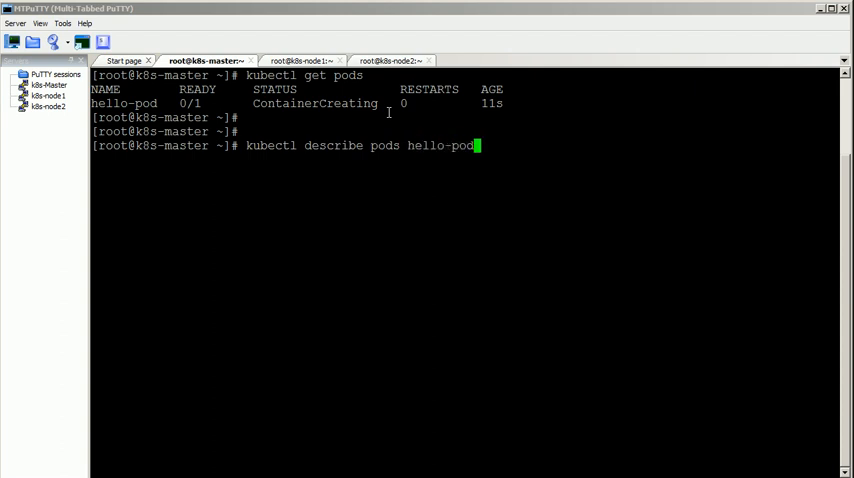
key(Return)
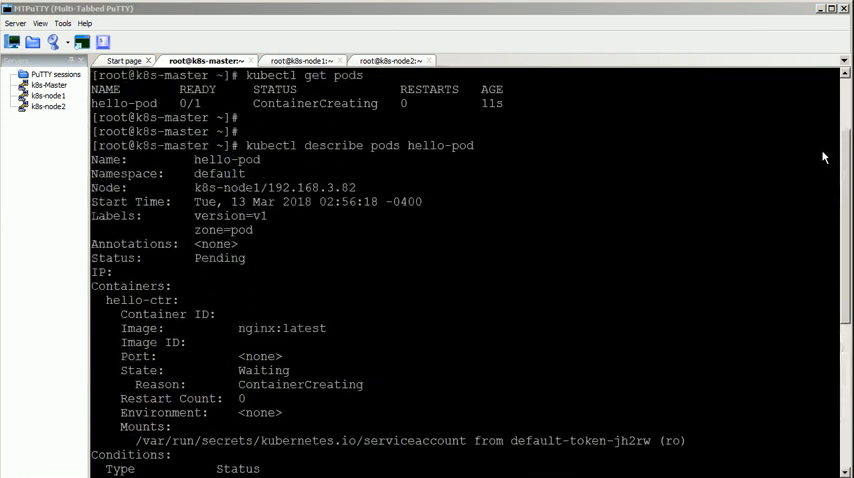
Step: Scroll through hello-pod's events, then describe it again for updated image-pull status
scroll(down, 3)
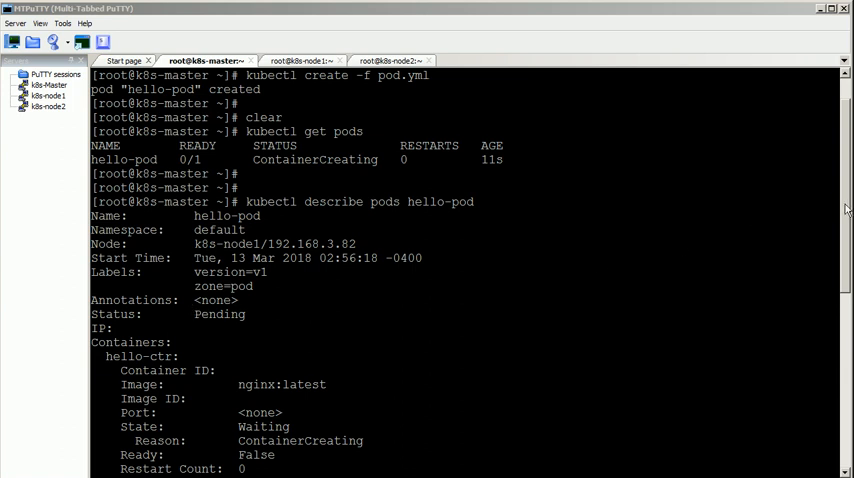
scroll(down, 3)
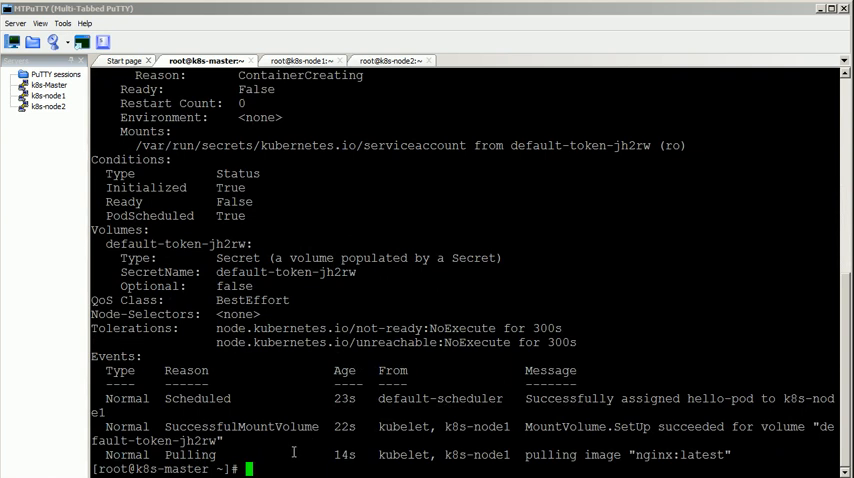
text(kubectl describe pods hello-pod)
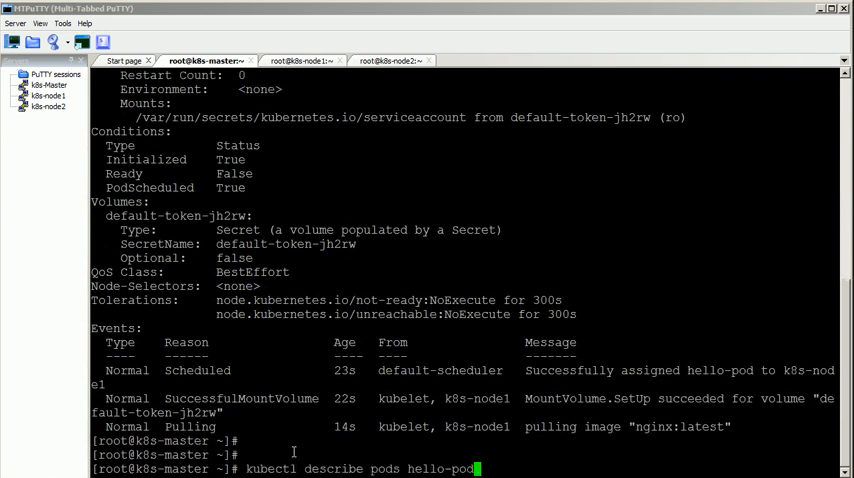
key(Return)
text(k)
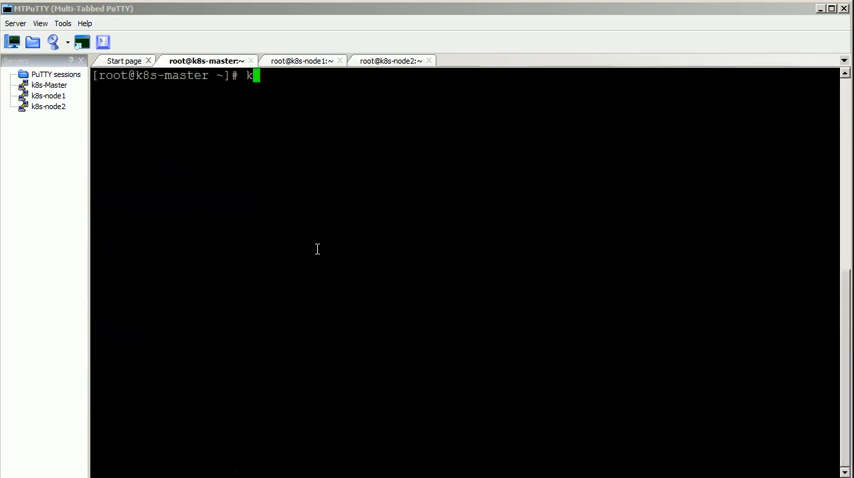
Step: Run 'kubectl get pods' to confirm hello-pod is Running with 1/1 ready
text(ubectl)
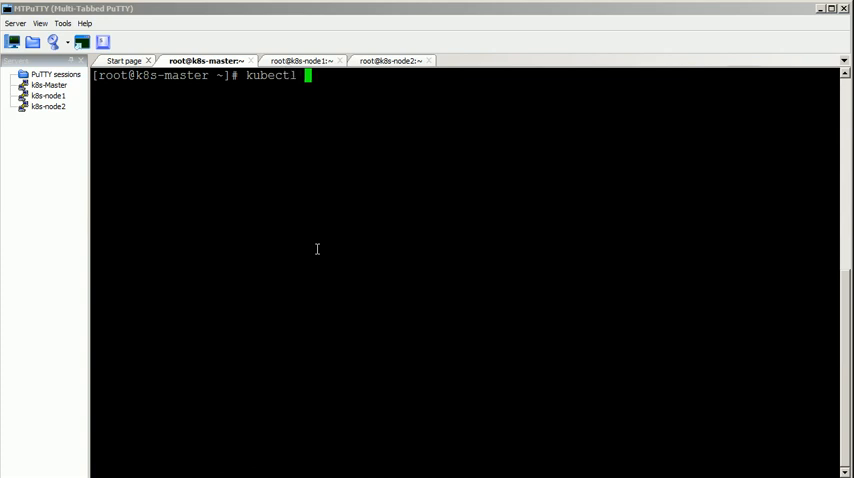
text(get)
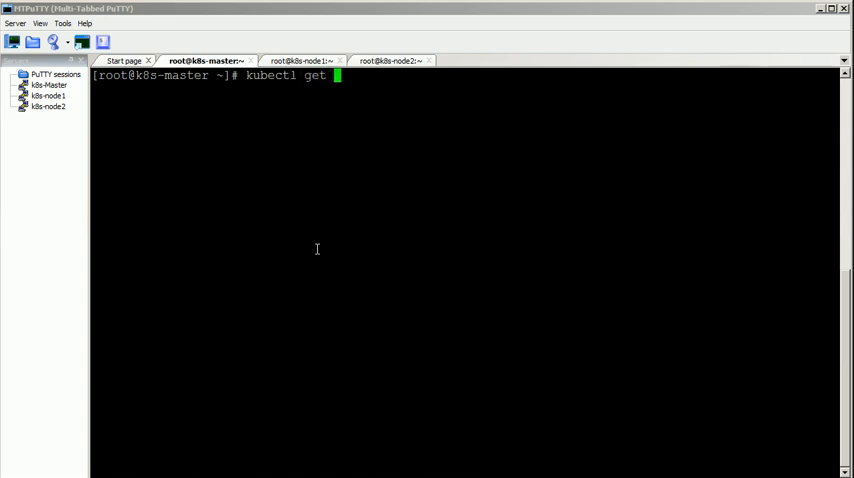
text(pods)
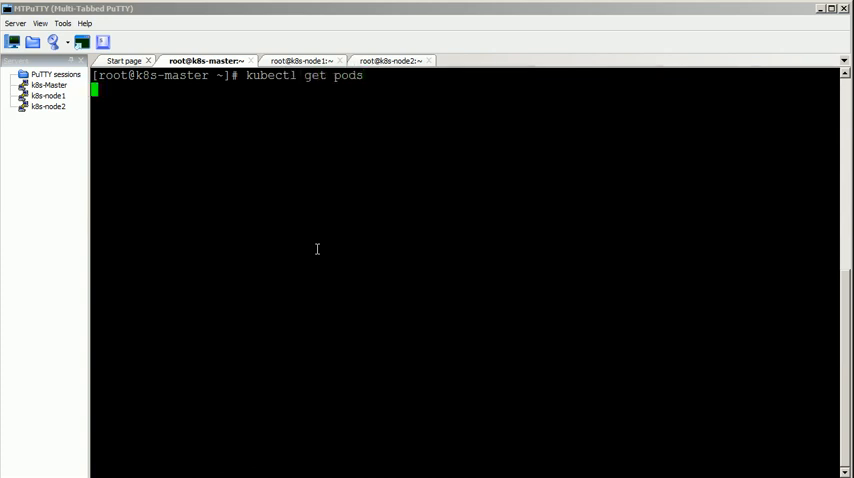
key(Return)
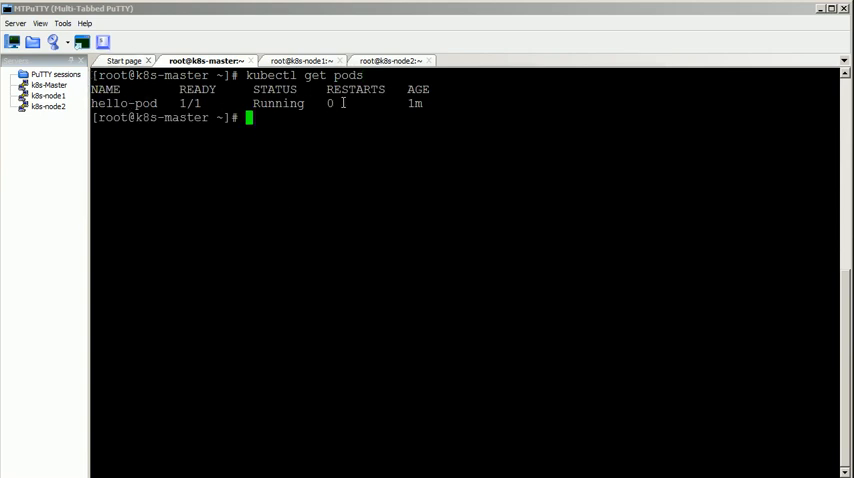
mouse_move(471, 163)
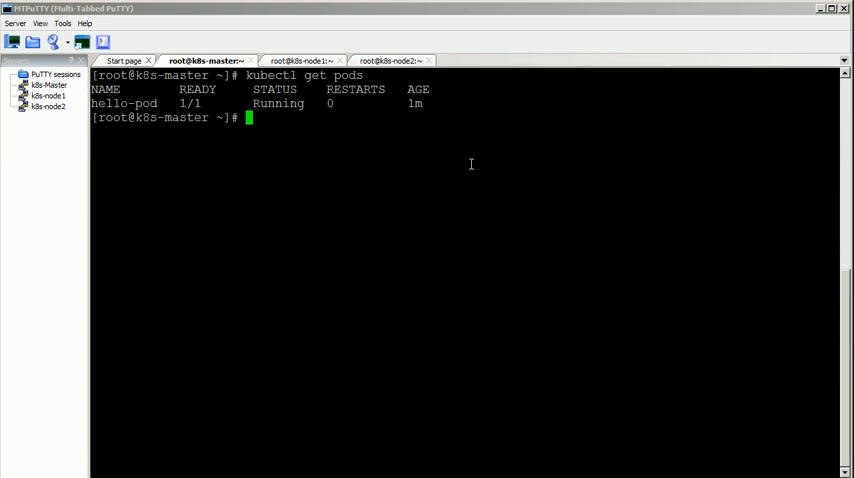
text(kubectl get pods)
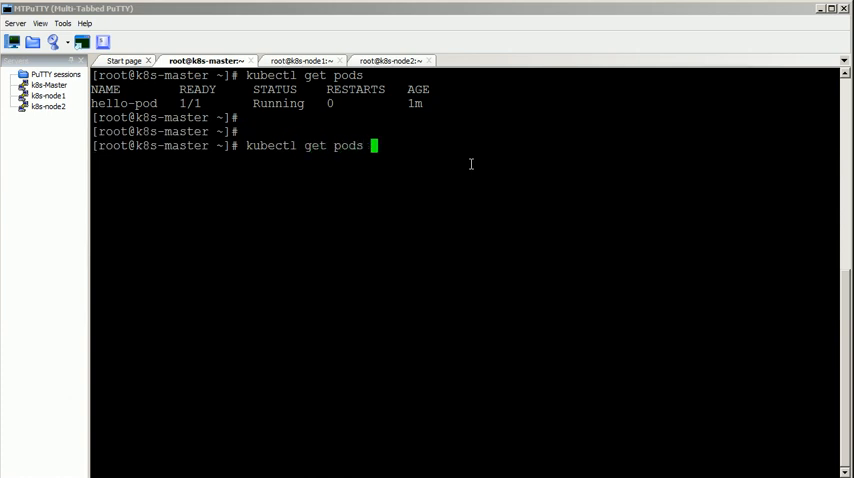
Step: Run 'kubectl get pods -o wide' to show hello-pod at 10.244.1.20 on k8s-node1
text(-o wide)
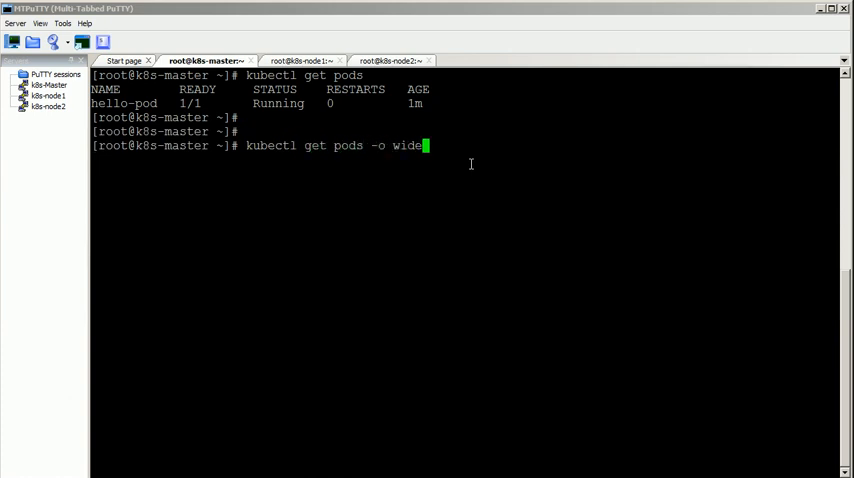
key(Return)
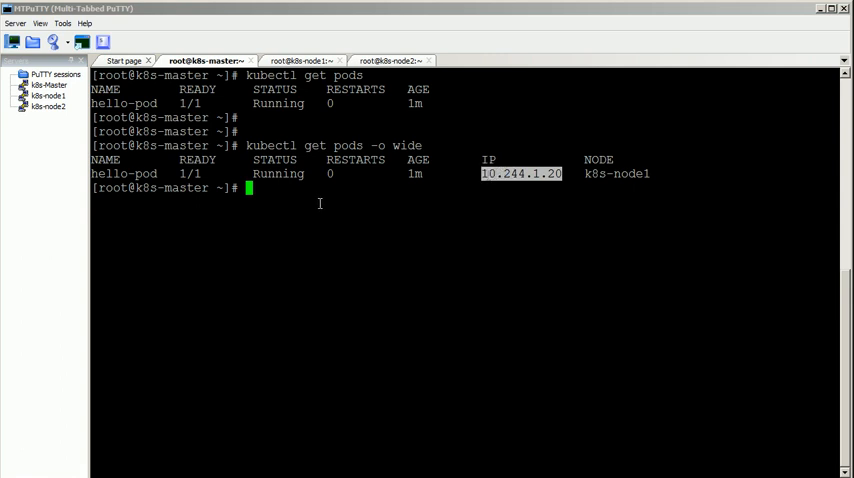
text(c)
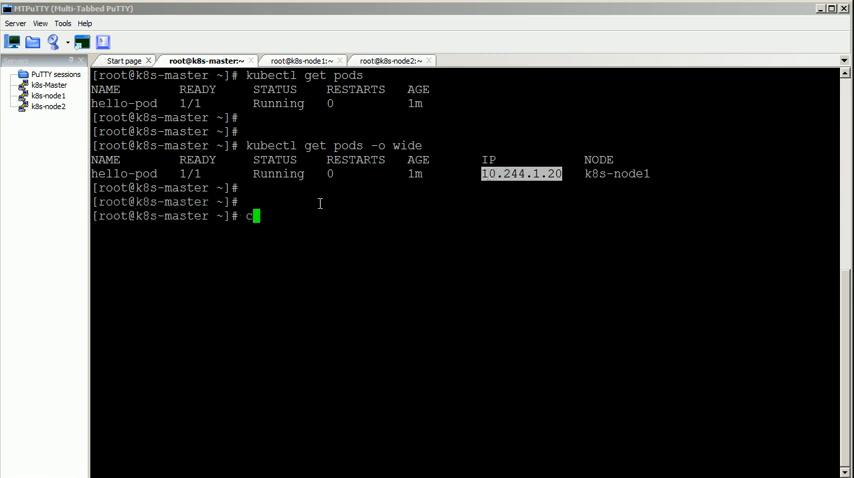
text(url -v)
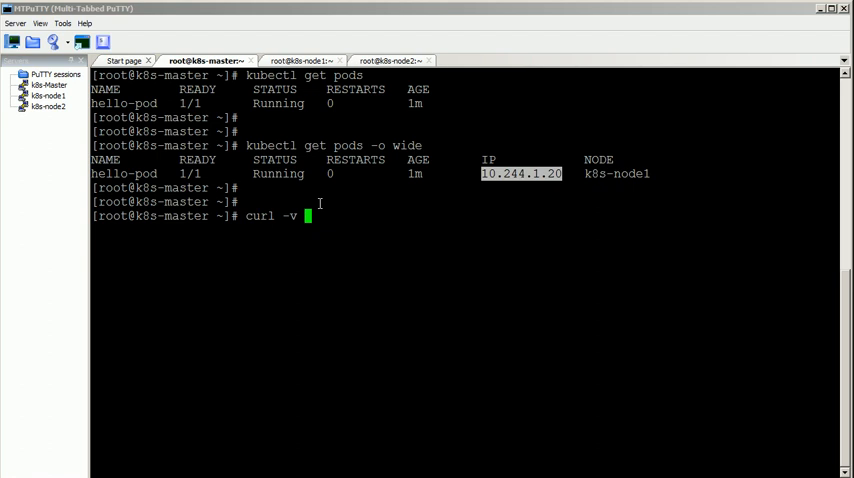
text(http://)
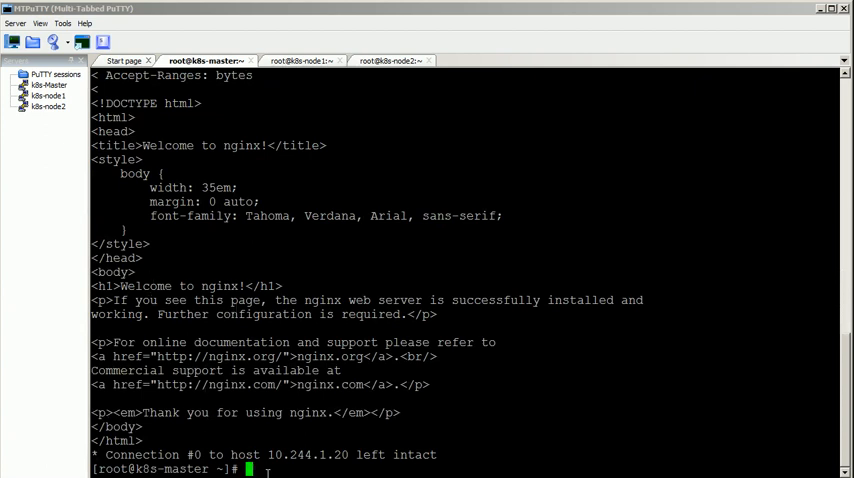
mouse_move(430, 244)
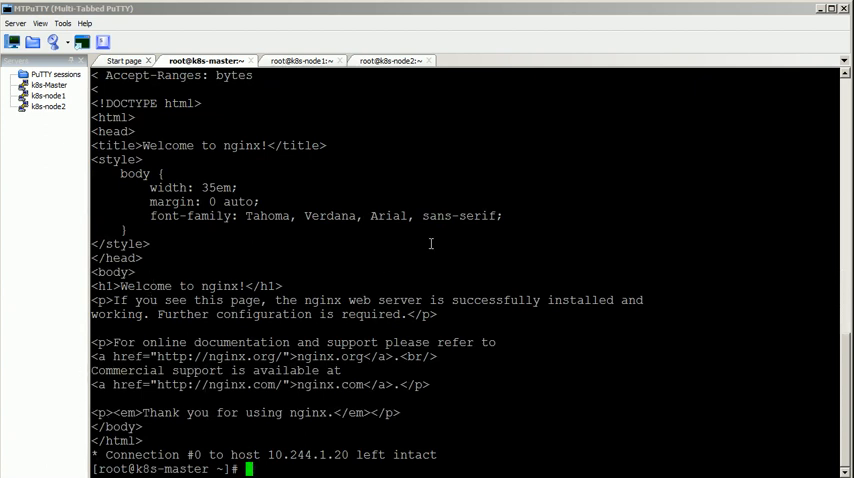